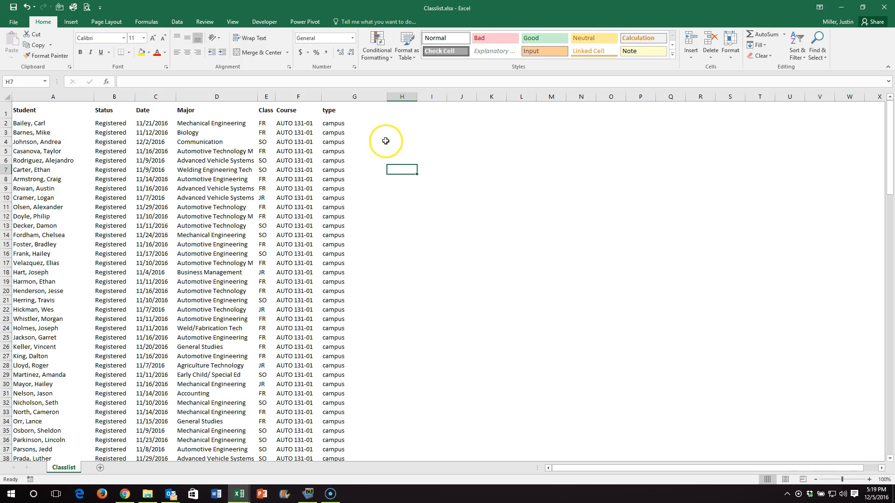
pyautogui.moveTo(315, 149)
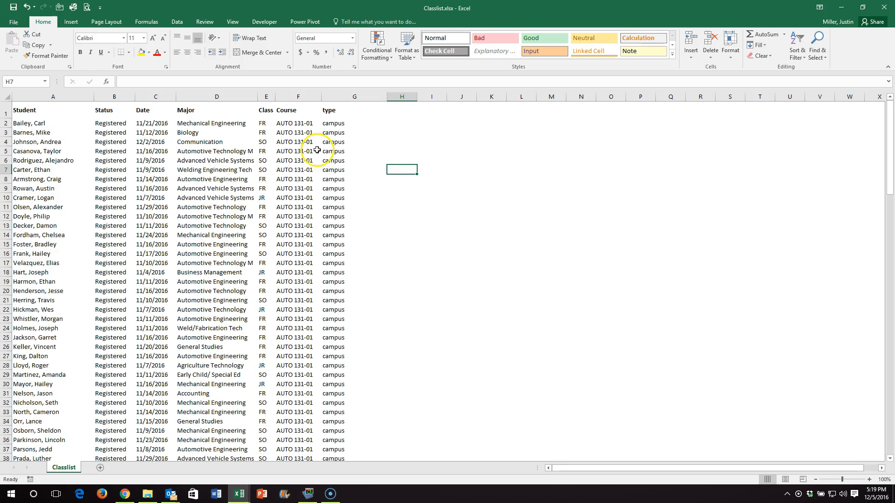
# Step: Scroll through the student class list to cover the range A1:G142
pyautogui.scroll(-3)
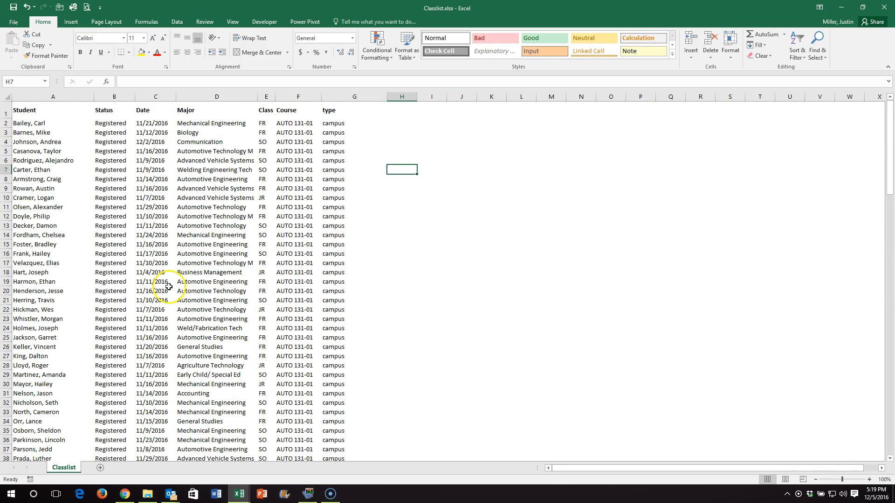
pyautogui.moveTo(320, 182)
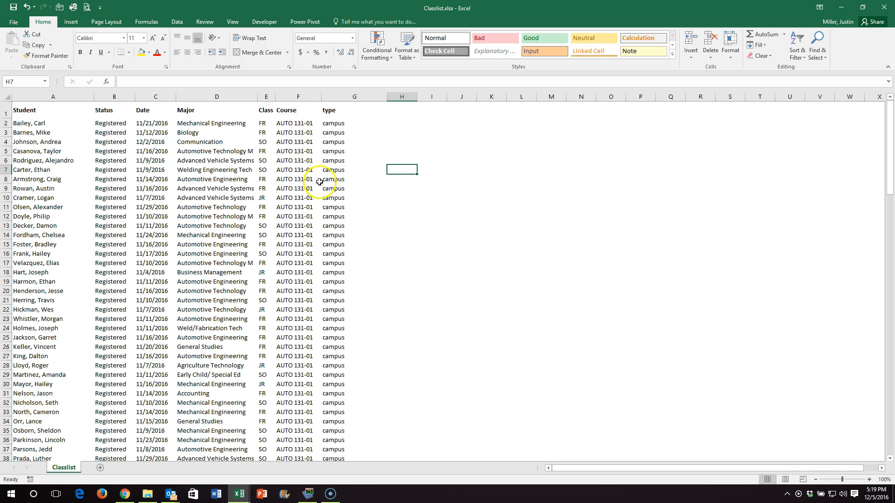
pyautogui.scroll(-3)
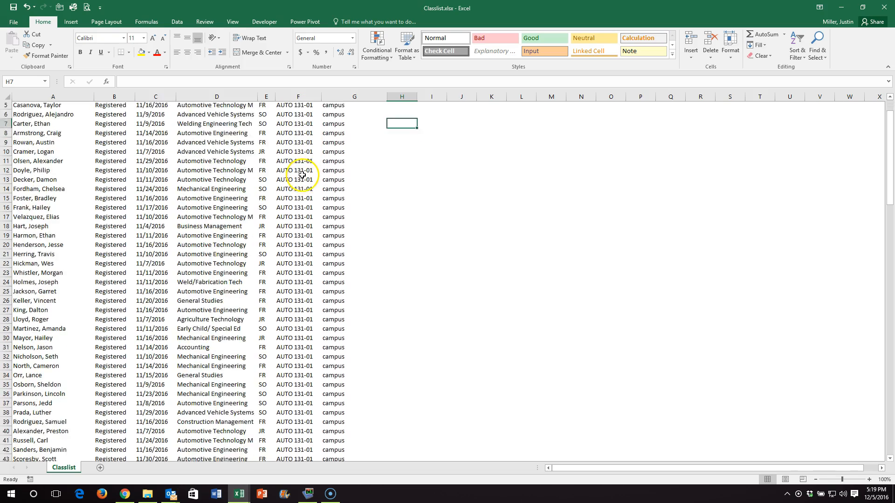
pyautogui.scroll(-3)
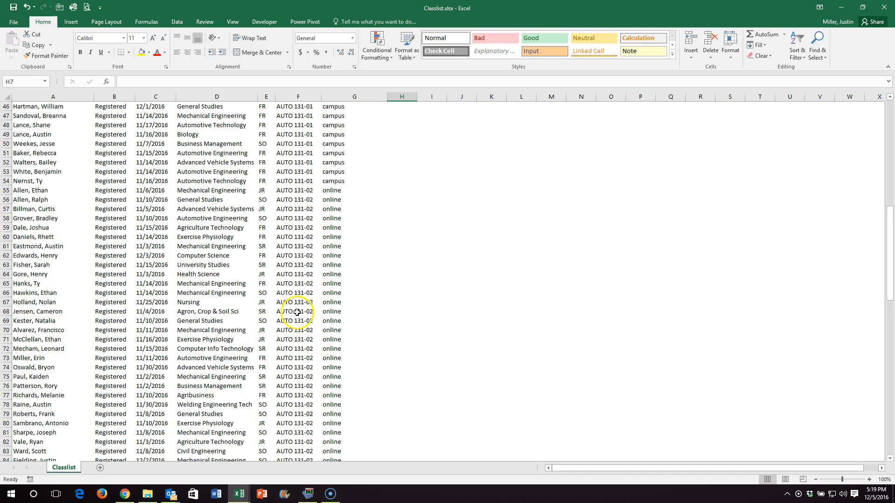
pyautogui.scroll(-3)
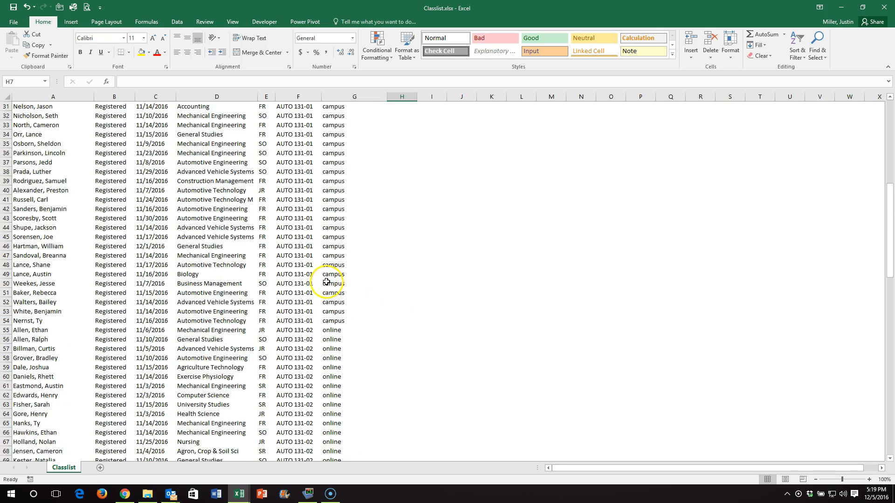
pyautogui.scroll(-3)
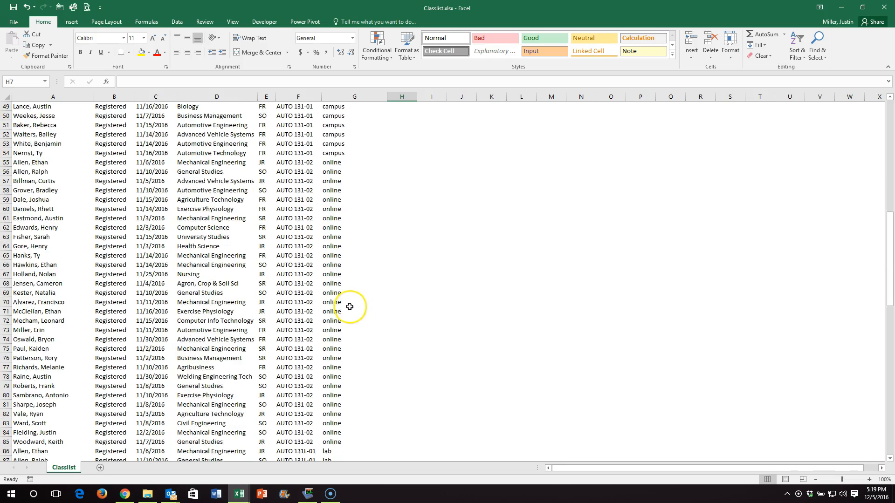
pyautogui.scroll(-3)
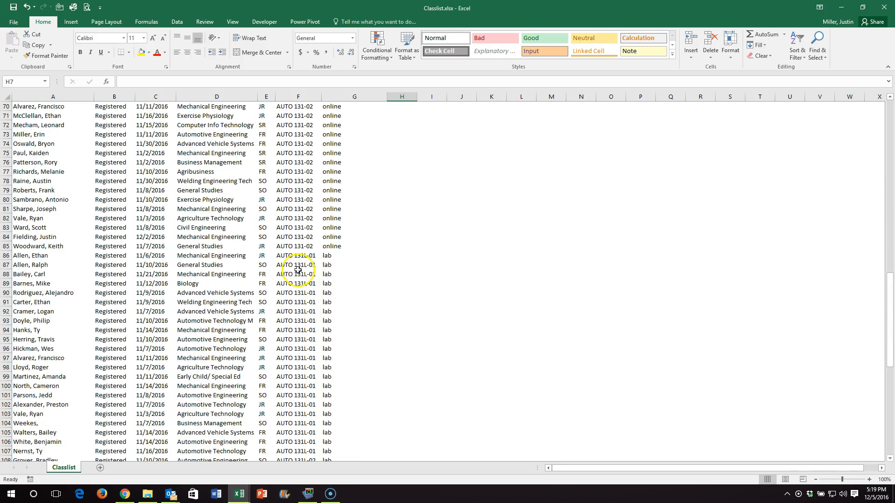
pyautogui.scroll(-3)
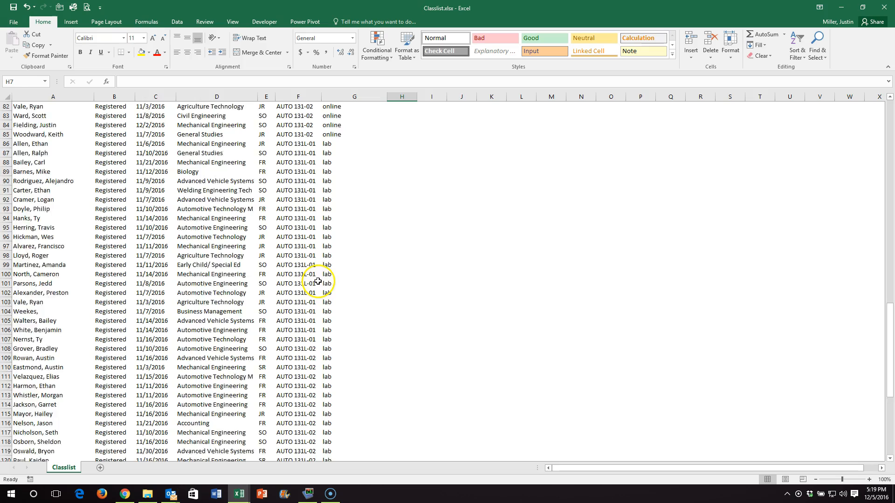
pyautogui.scroll(-3)
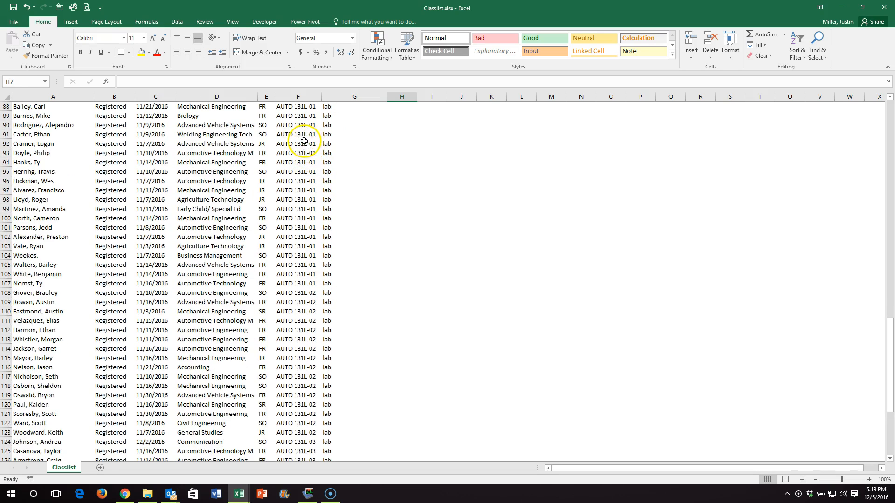
pyautogui.moveTo(317, 338)
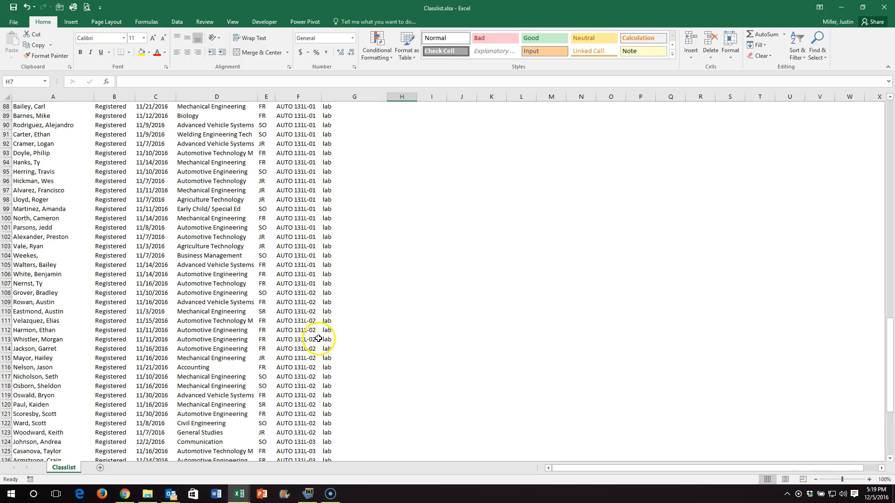
pyautogui.scroll(-3)
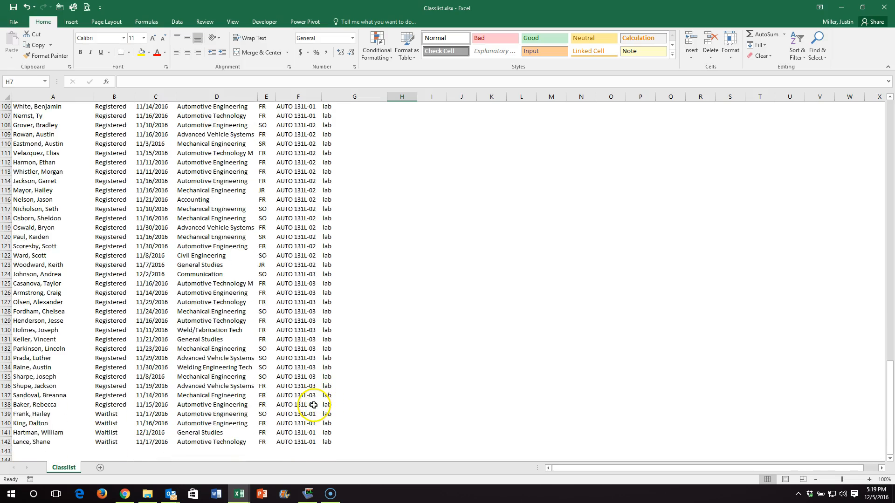
pyautogui.scroll(3)
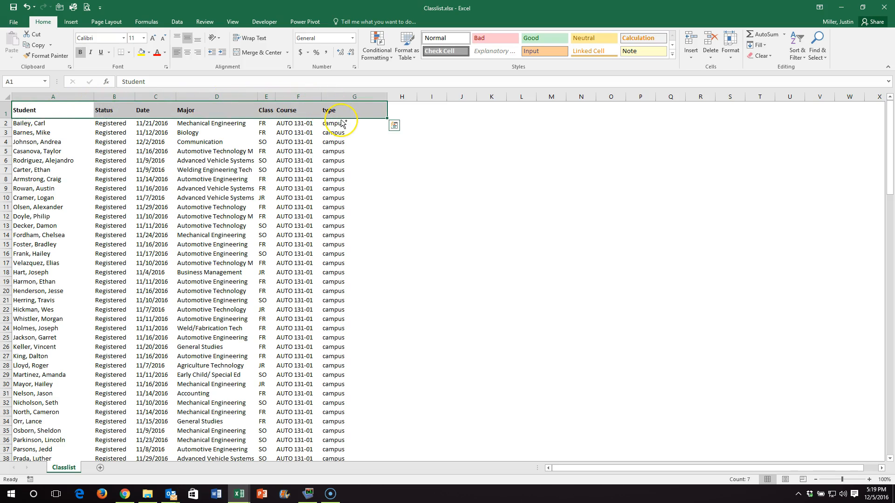
pyautogui.scroll(-3)
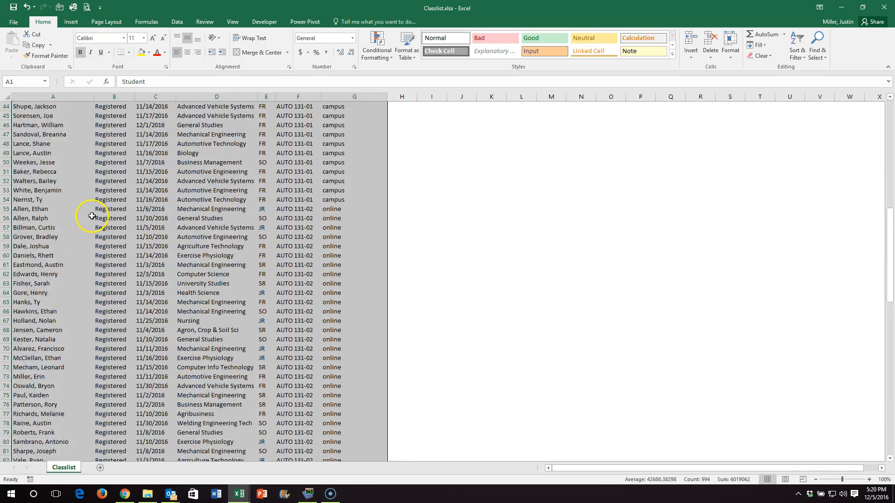
# Step: Start a new PivotTable from the class list range A1:G142, targeting a new worksheet
pyautogui.click(71, 22)
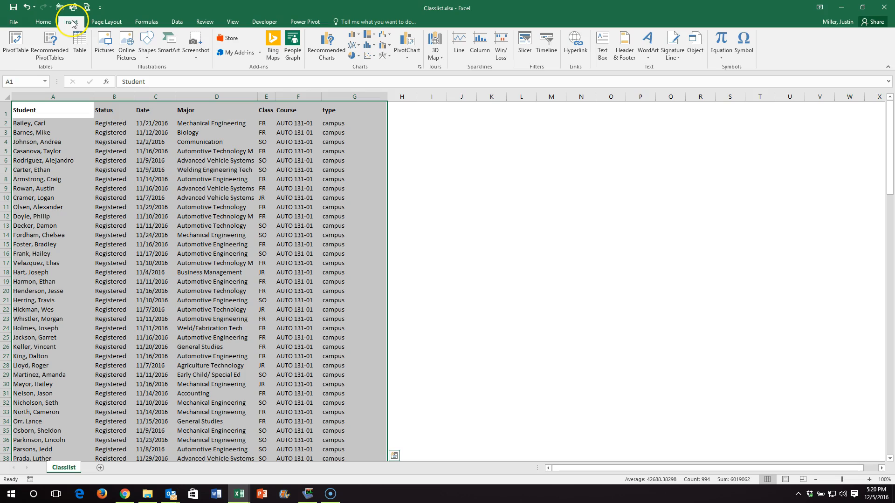
pyautogui.moveTo(15, 41)
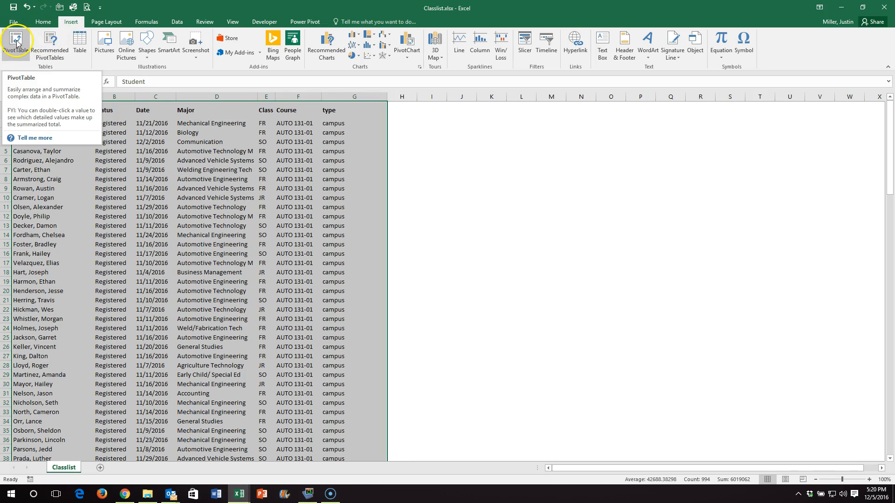
pyautogui.moveTo(50, 44)
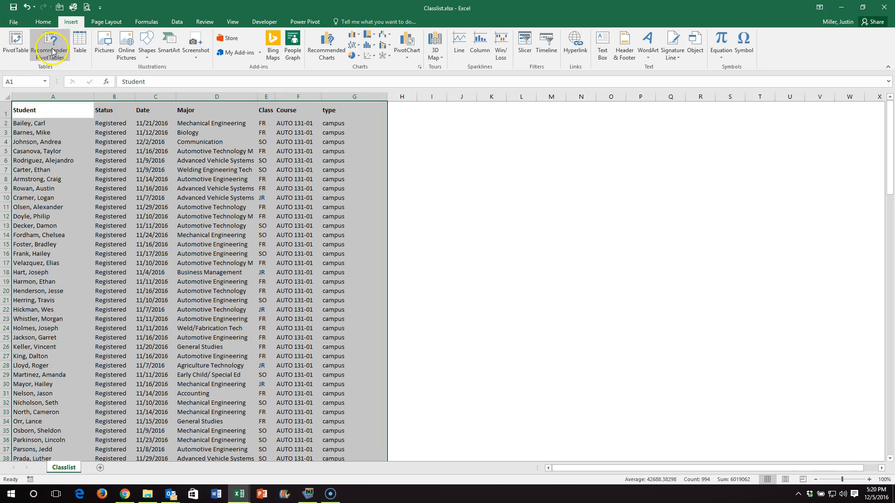
pyautogui.moveTo(49, 46)
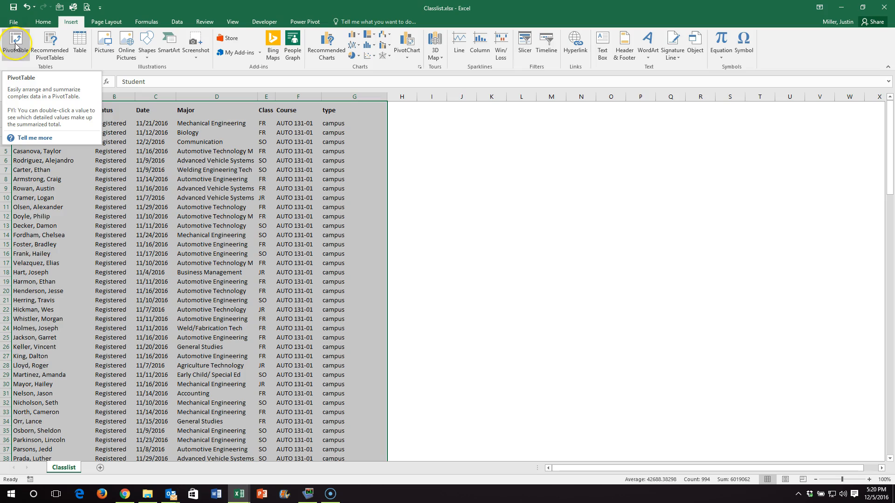
pyautogui.click(15, 44)
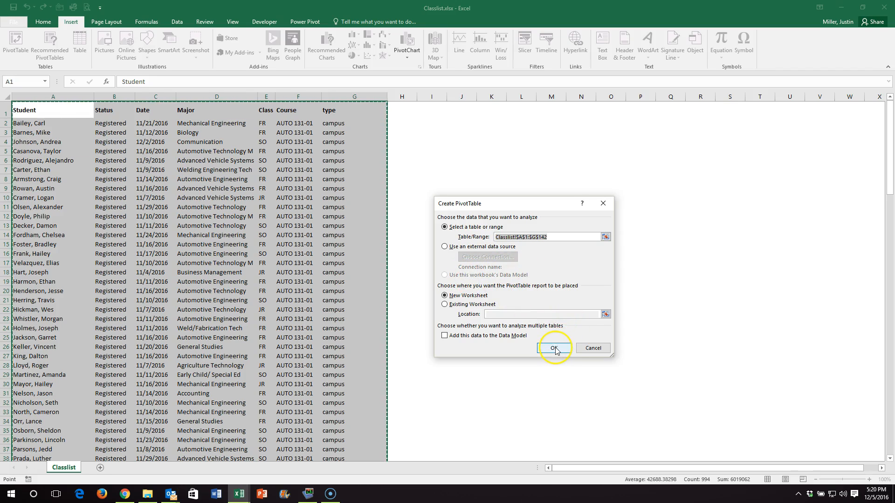
# Step: Confirm the Create PivotTable dialog to place an empty PivotTable on new Sheet3
pyautogui.click(554, 349)
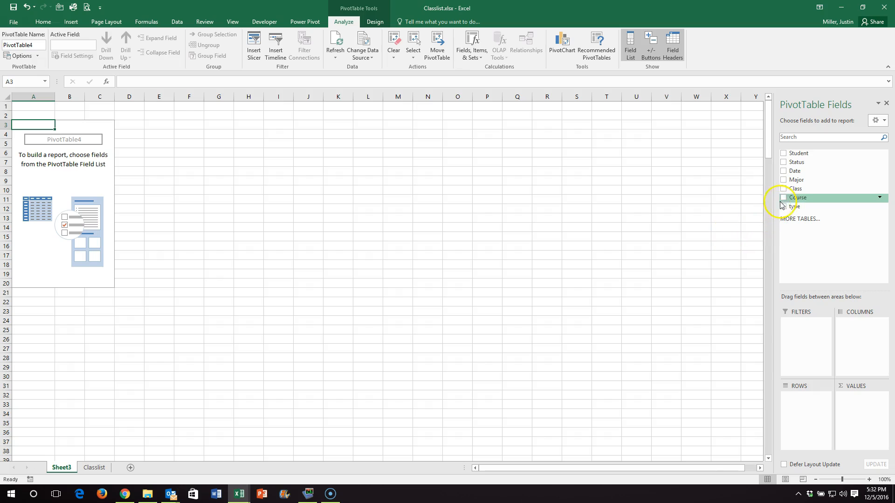
# Step: Add Course as rows and as Count of Course values, totaling 141 students
pyautogui.click(783, 198)
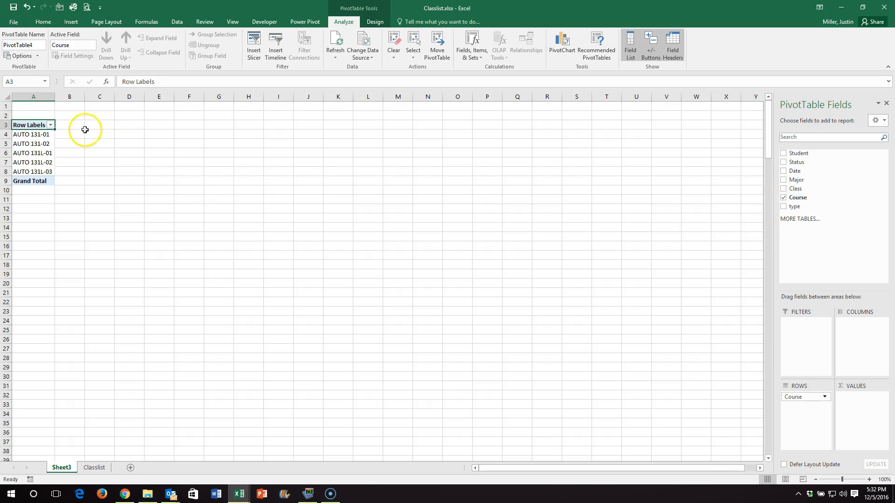
pyautogui.moveTo(816, 206)
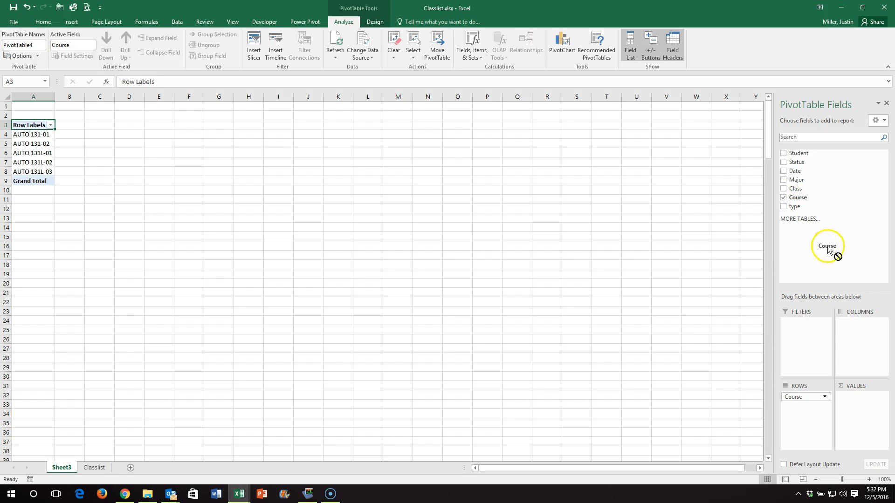
pyautogui.moveTo(827, 246); pyautogui.dragTo(852, 401)
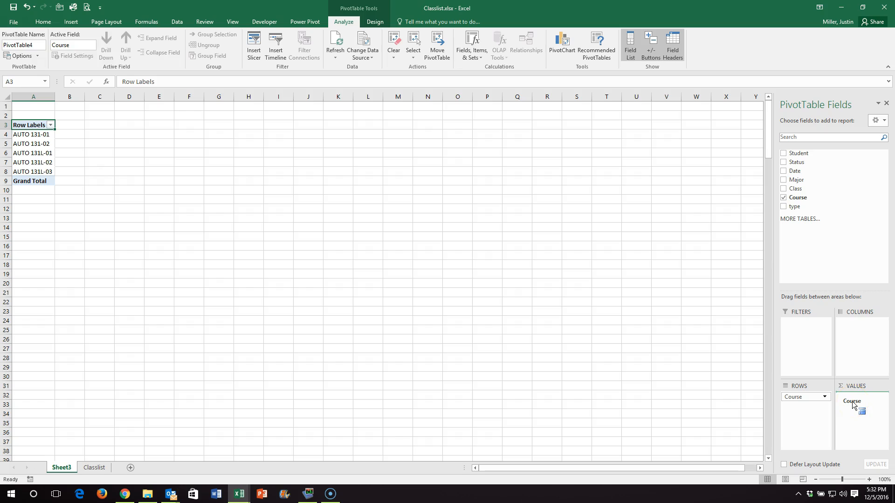
pyautogui.moveTo(851, 401); pyautogui.dragTo(857, 402)
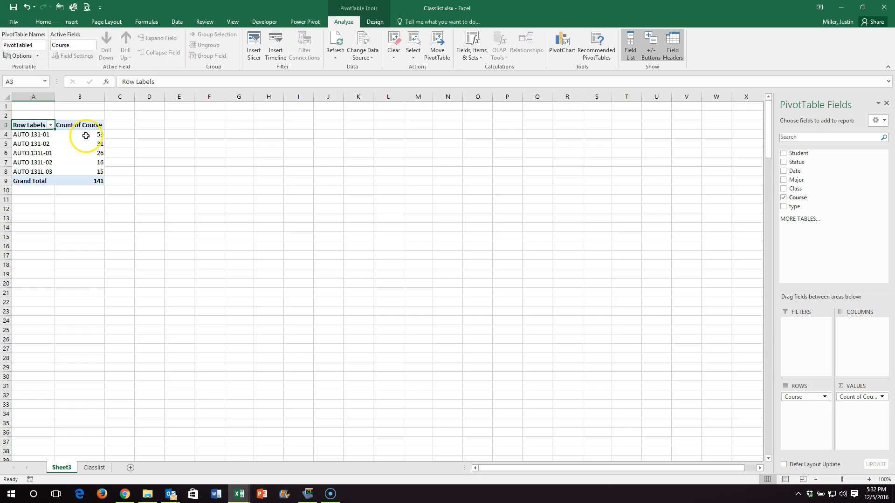
pyautogui.moveTo(106, 181)
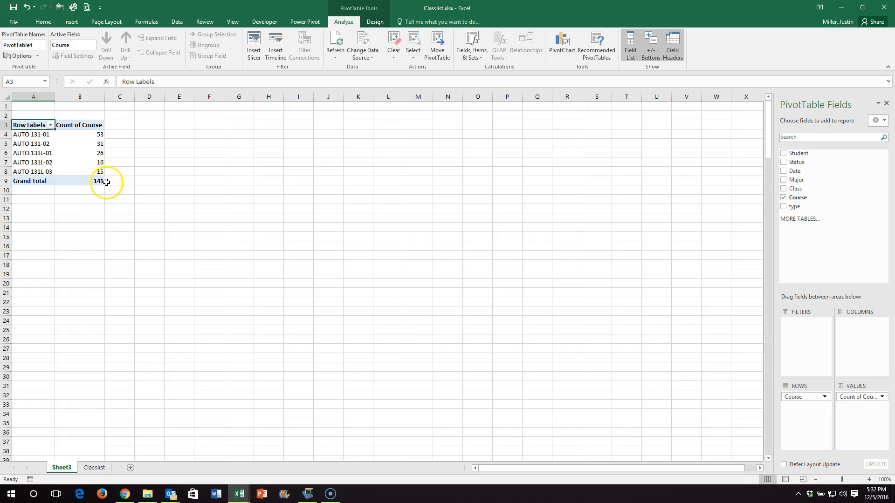
pyautogui.moveTo(798, 222)
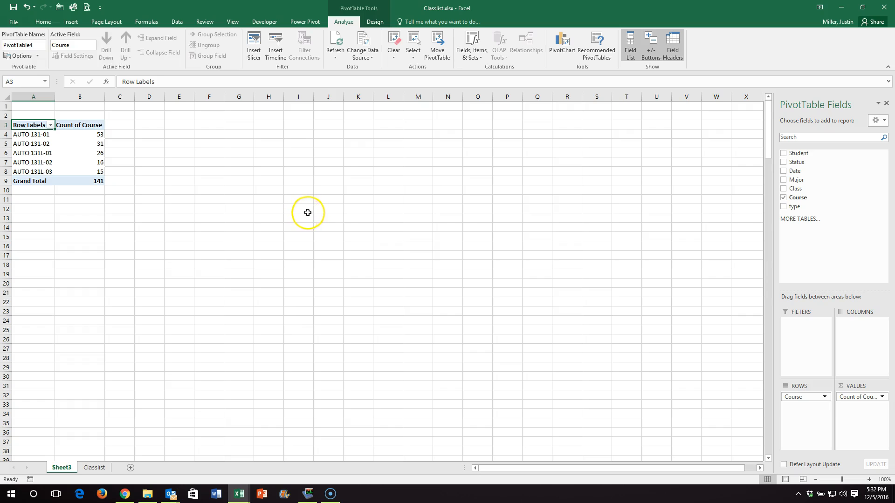
pyautogui.moveTo(797, 154)
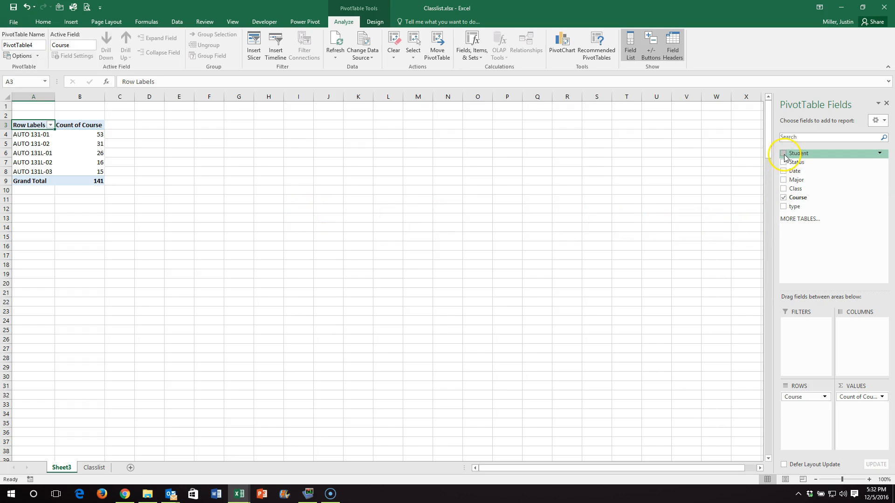
# Step: Move Course from Rows into Columns so course sections run across the top
pyautogui.click(783, 153)
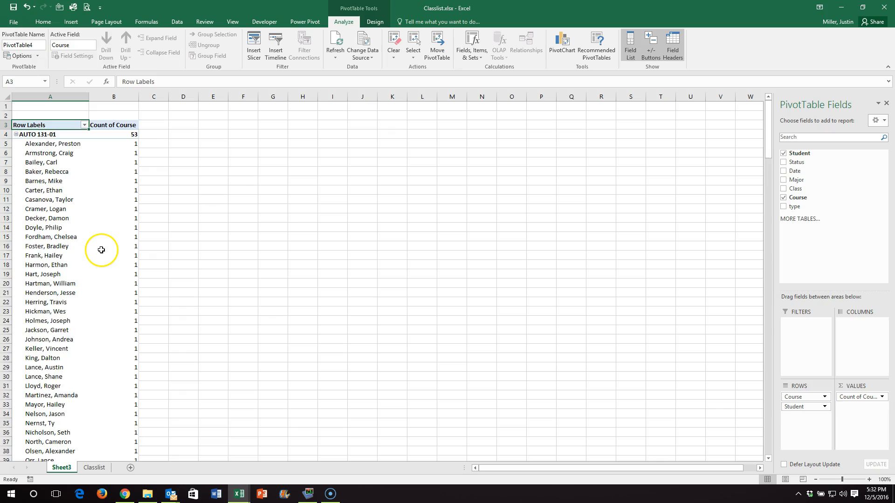
pyautogui.scroll(-3)
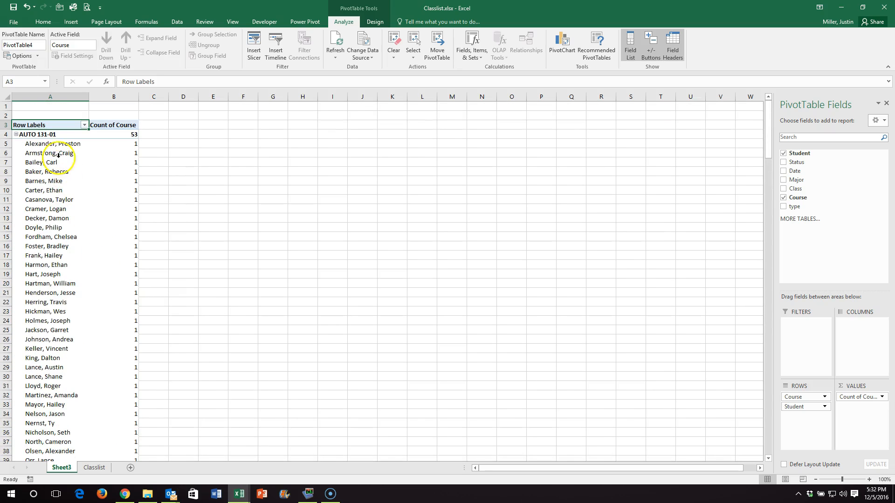
pyautogui.scroll(-3)
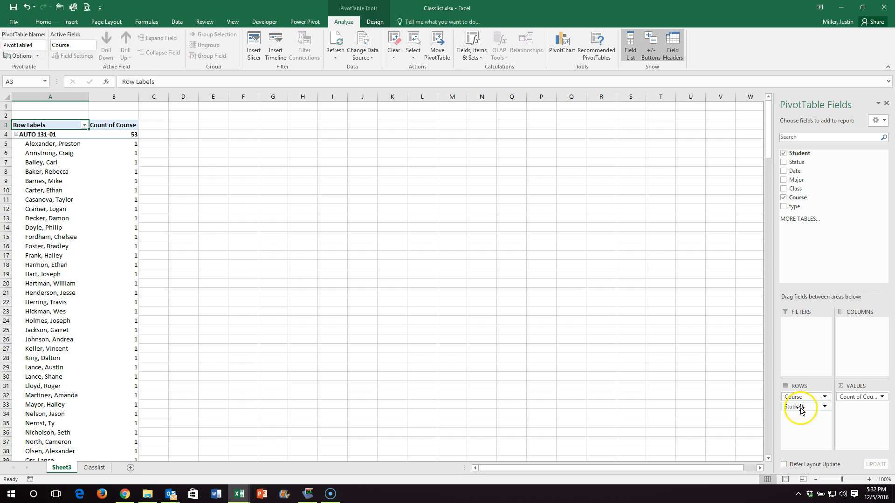
pyautogui.moveTo(801, 406); pyautogui.dragTo(854, 330)
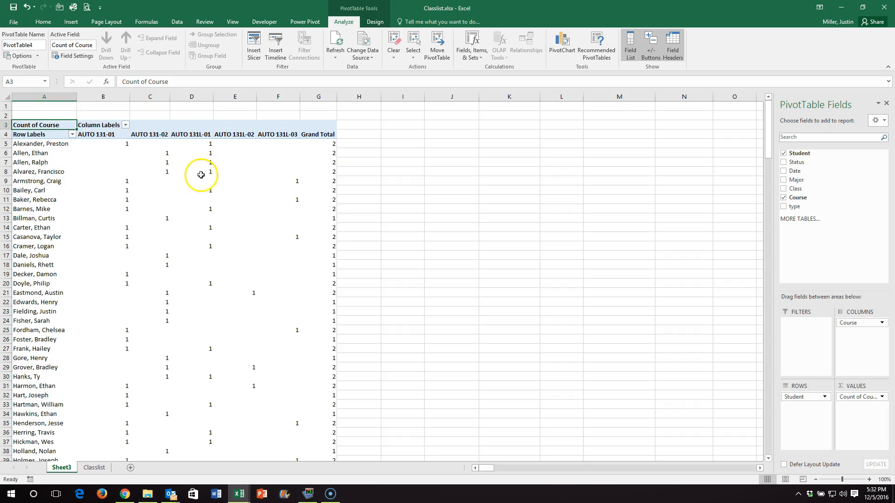
pyautogui.moveTo(50, 144)
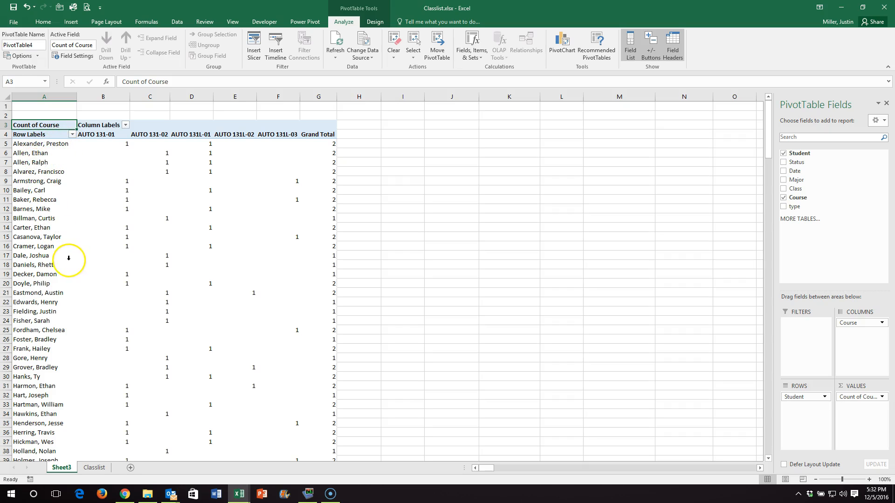
pyautogui.moveTo(84, 144)
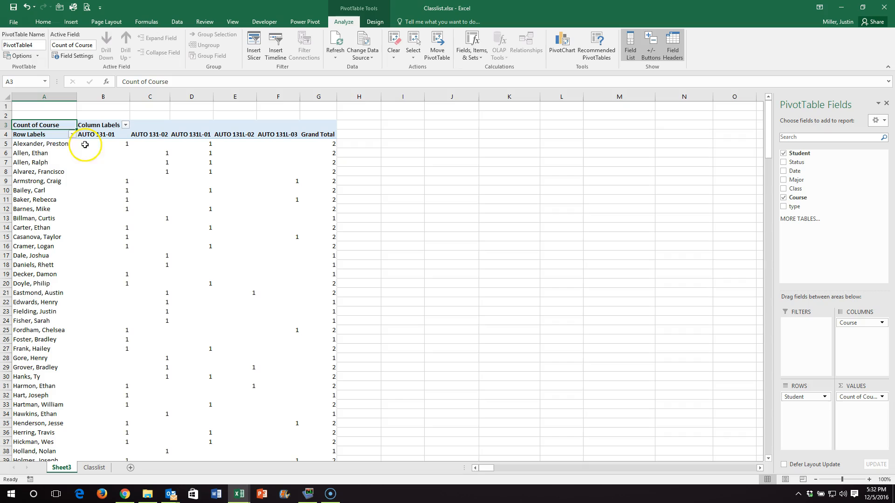
pyautogui.click(103, 143)
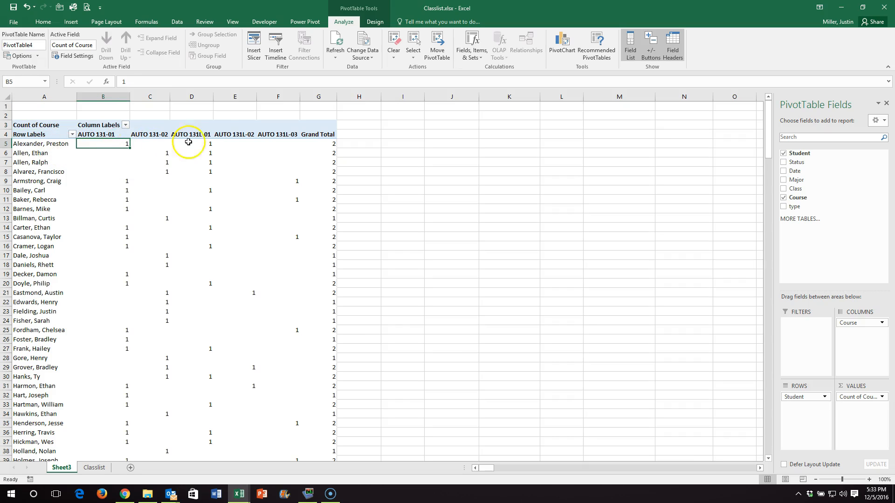
pyautogui.moveTo(106, 143)
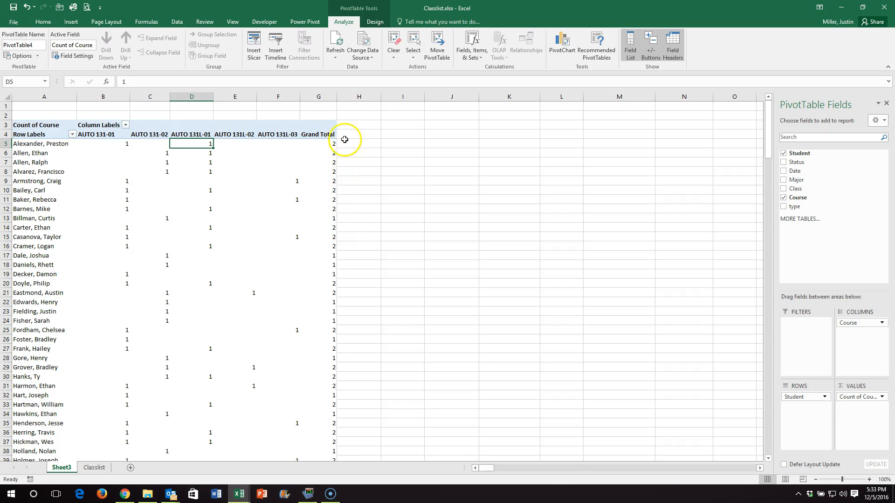
pyautogui.click(318, 218)
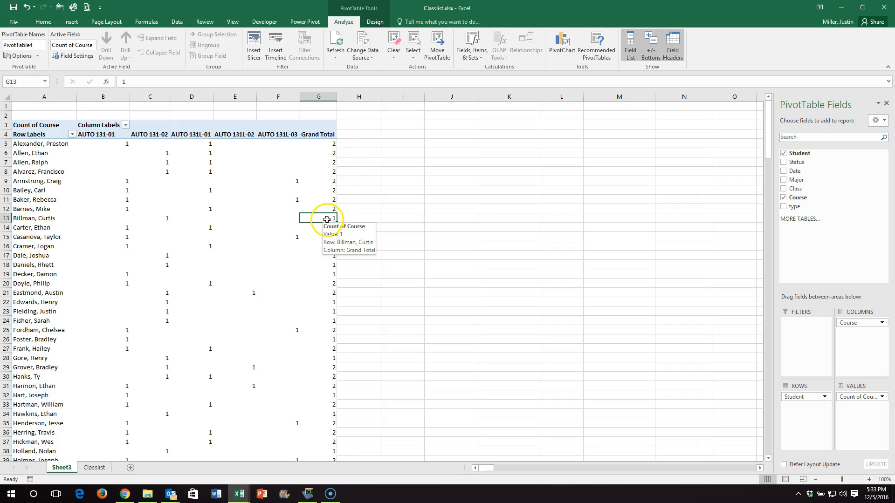
pyautogui.moveTo(51, 218)
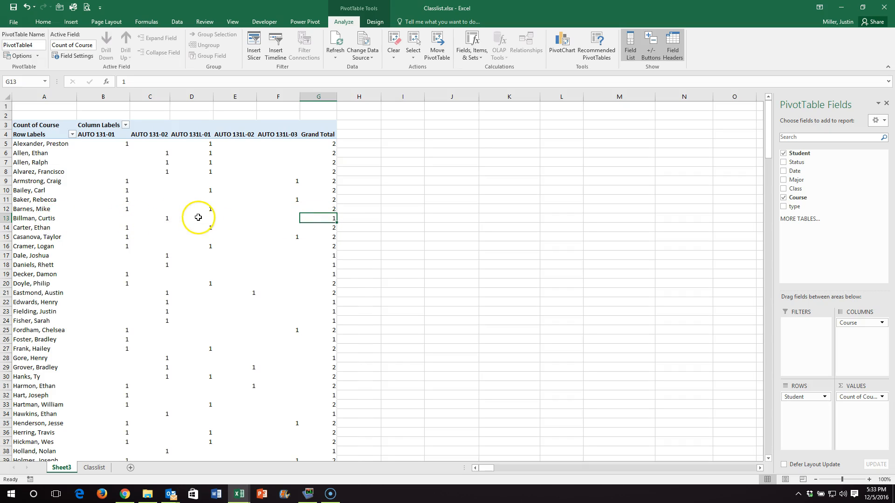
pyautogui.moveTo(236, 218)
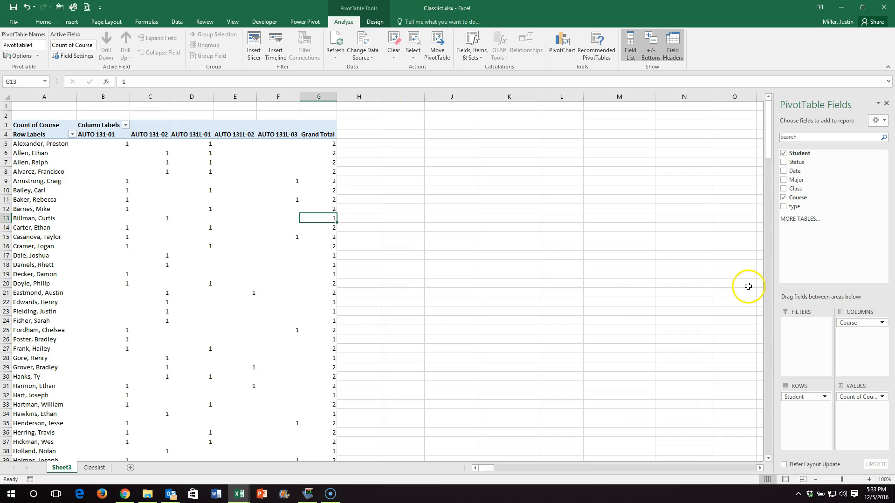
pyautogui.moveTo(57, 442)
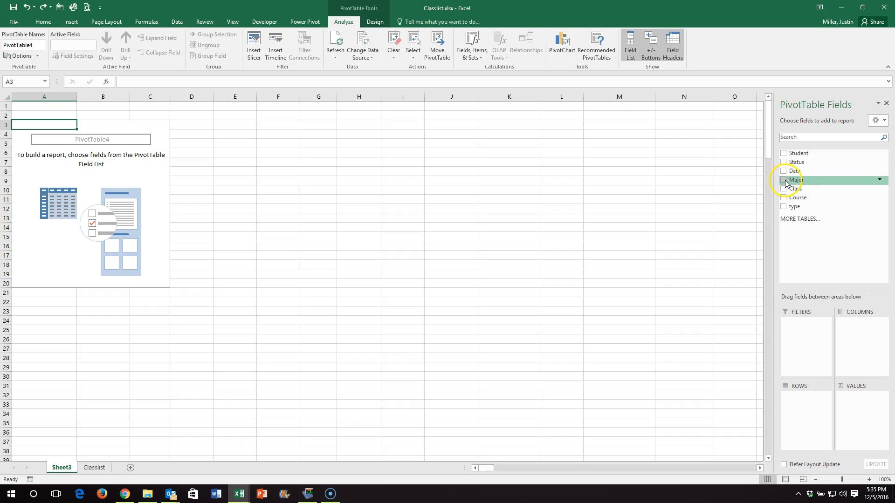
# Step: Toggle Major on and off, then add Class as the only row field (FR, JR, SO, SR)
pyautogui.click(783, 180)
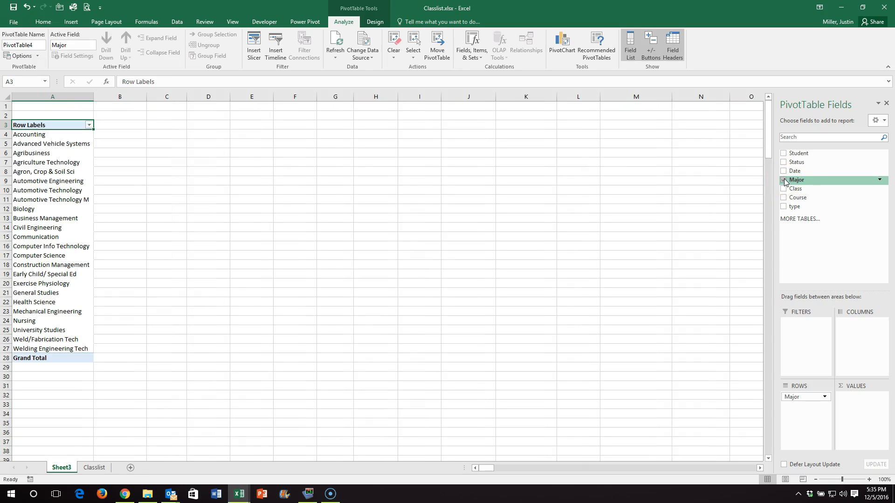
pyautogui.click(784, 180)
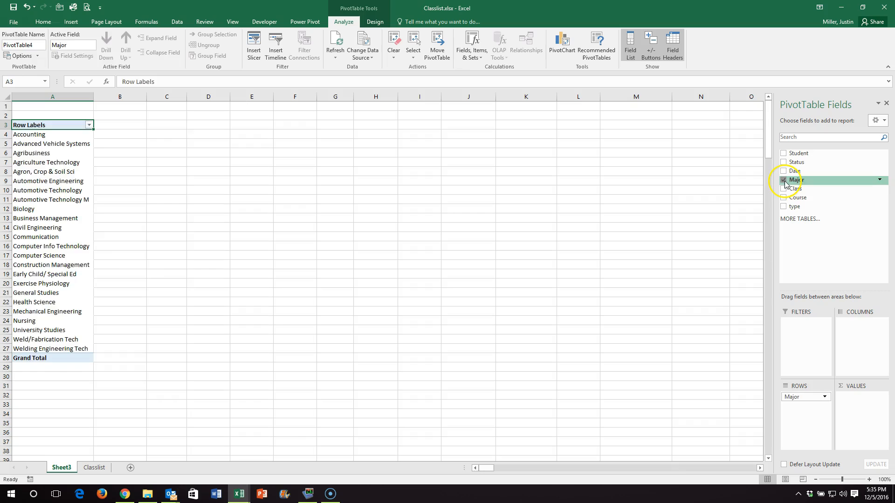
pyautogui.click(783, 189)
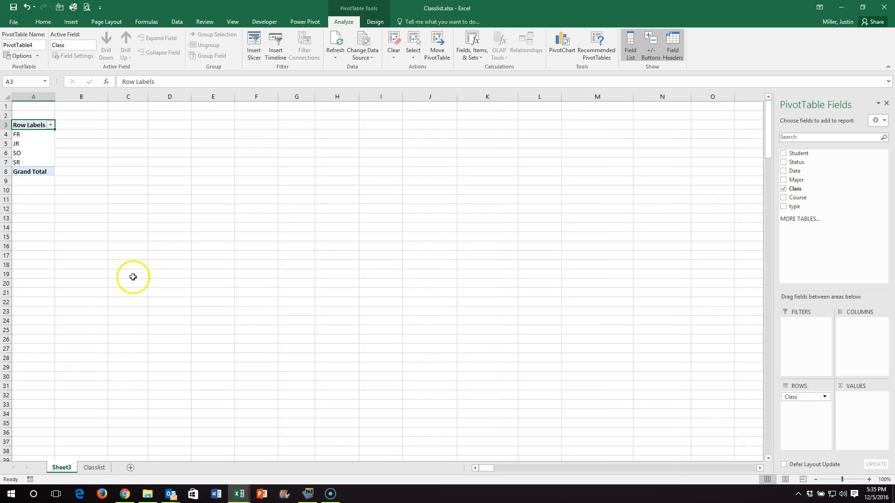
pyautogui.moveTo(76, 130)
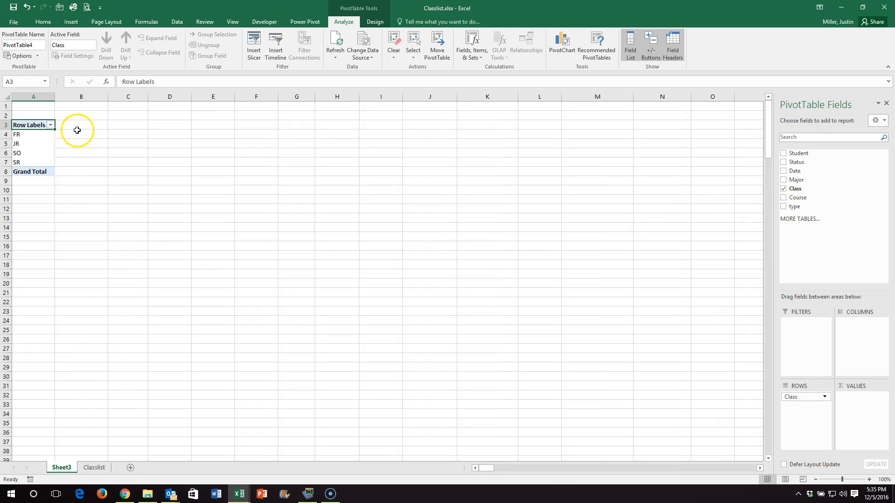
pyautogui.moveTo(744, 267)
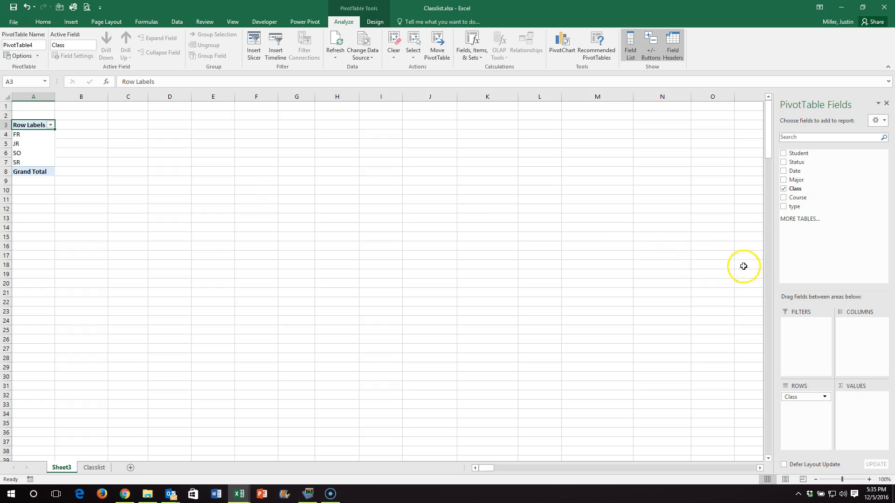
# Step: Add Date and move it to Columns, showing 2-Nov through 3-Dec across the top
pyautogui.click(784, 170)
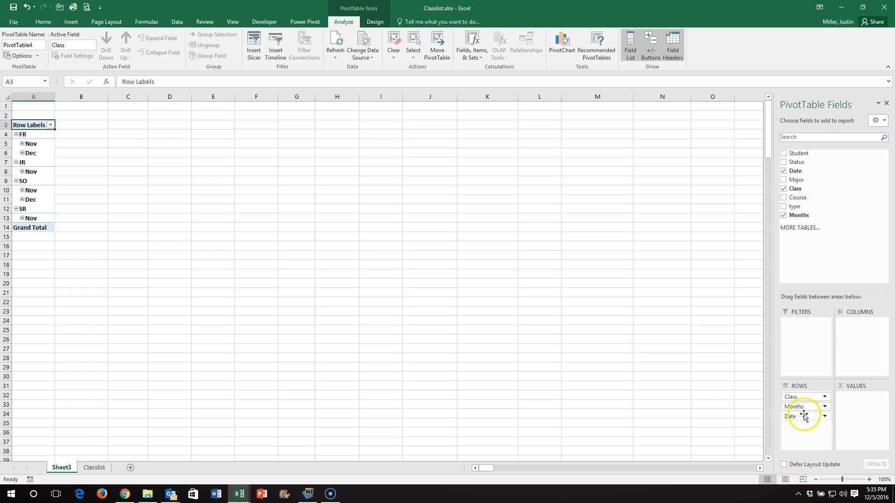
pyautogui.moveTo(802, 416); pyautogui.dragTo(850, 323)
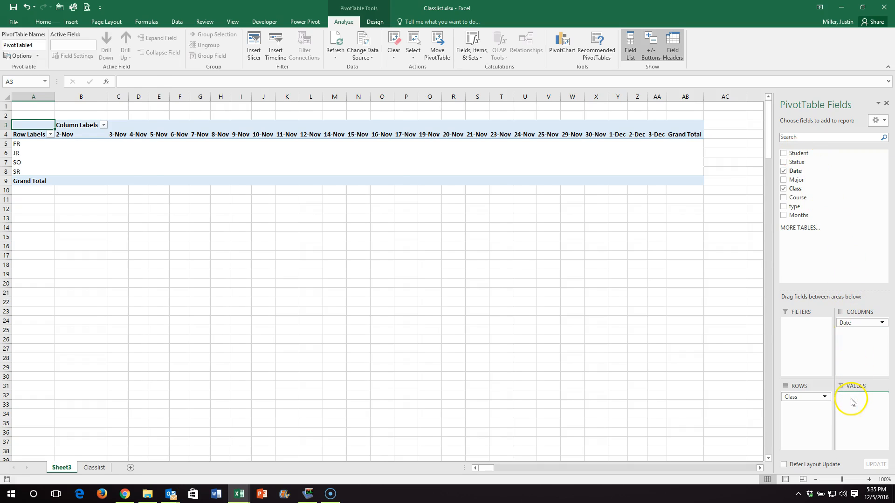
# Step: Add Student as Count of Student values: 68 FR, 24 JR, 41 SO, 8 SR, 141 total
pyautogui.click(784, 153)
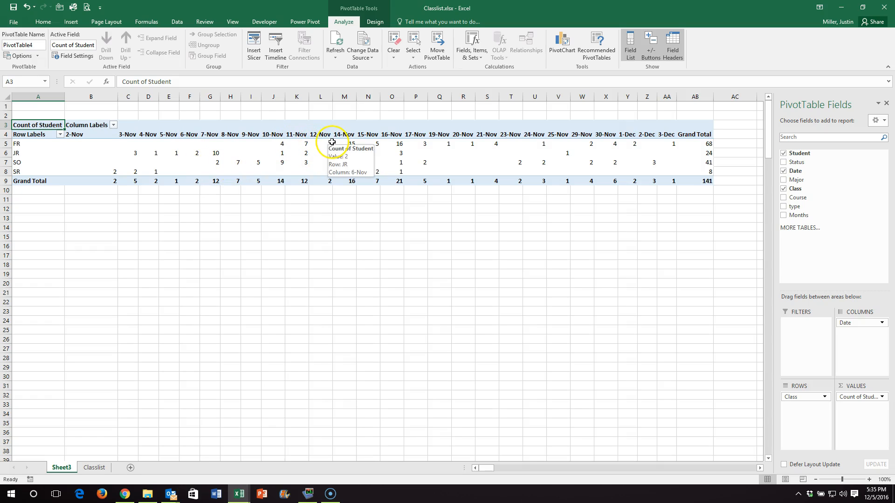
pyautogui.moveTo(290, 162)
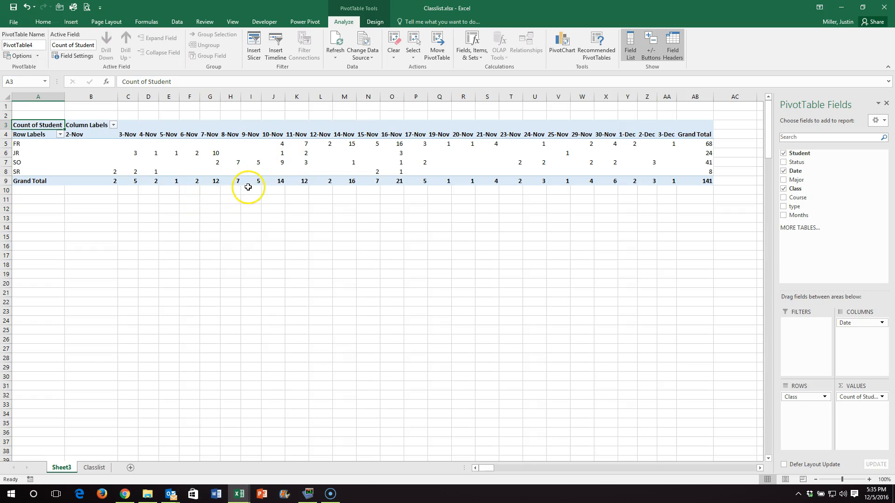
pyautogui.moveTo(280, 188)
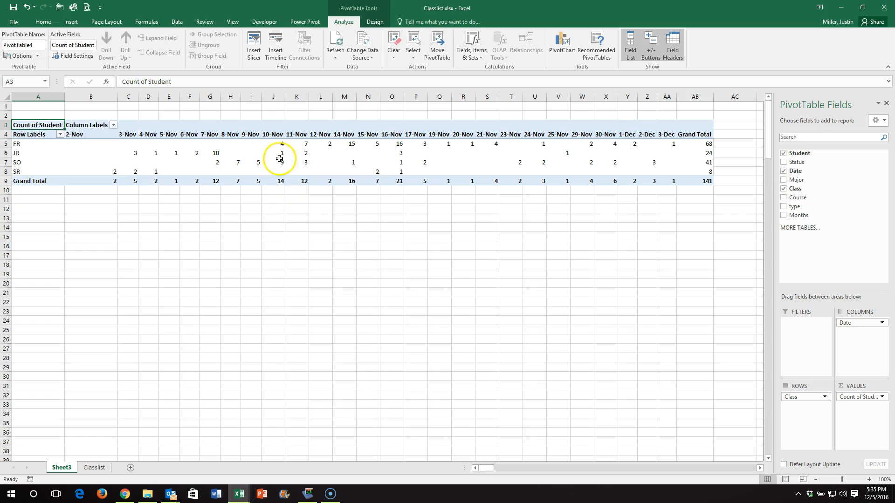
pyautogui.moveTo(297, 180)
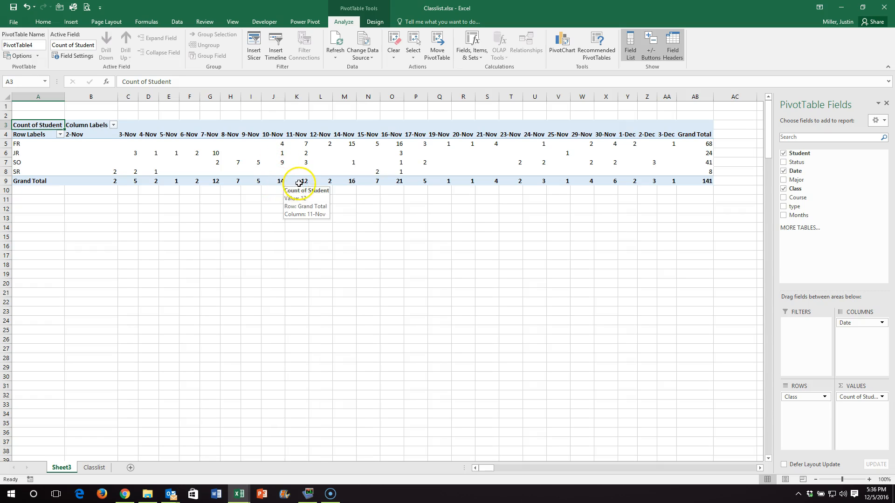
pyautogui.moveTo(348, 185)
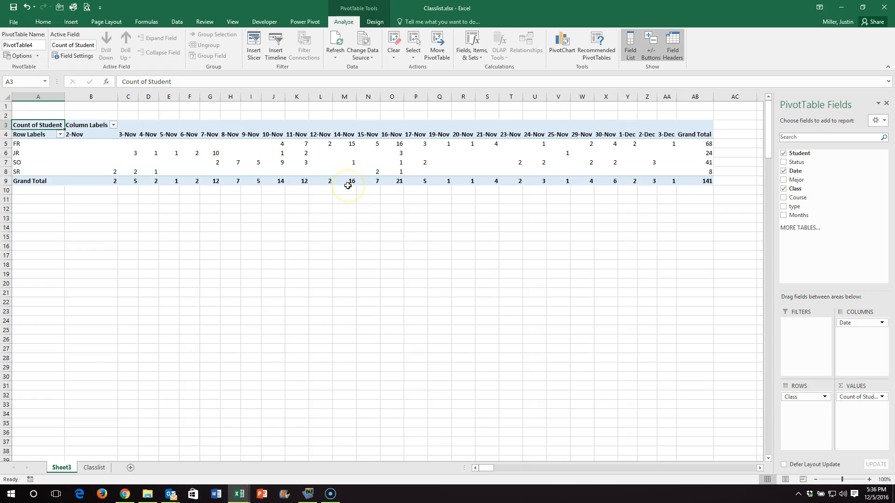
pyautogui.moveTo(391, 187)
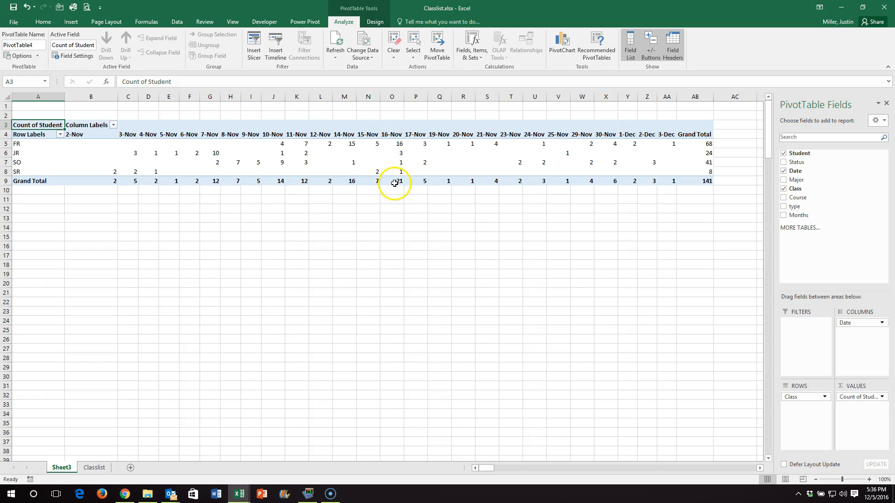
pyautogui.moveTo(545, 217)
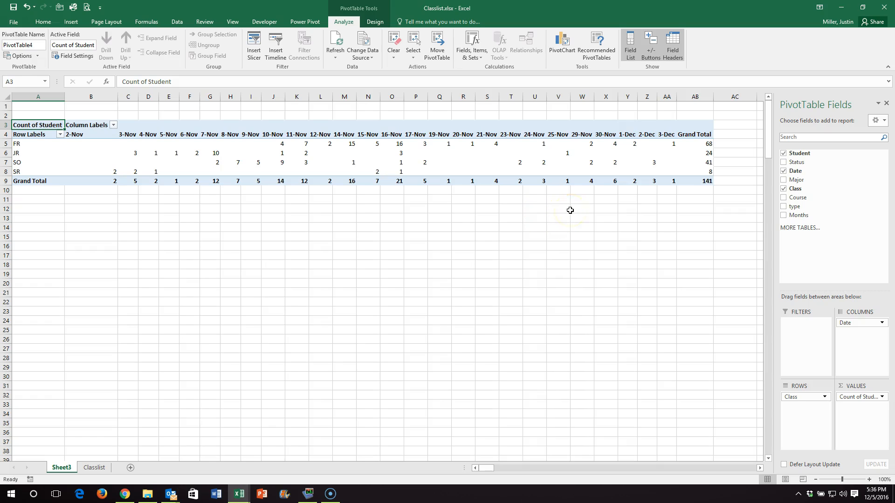
pyautogui.moveTo(770, 202)
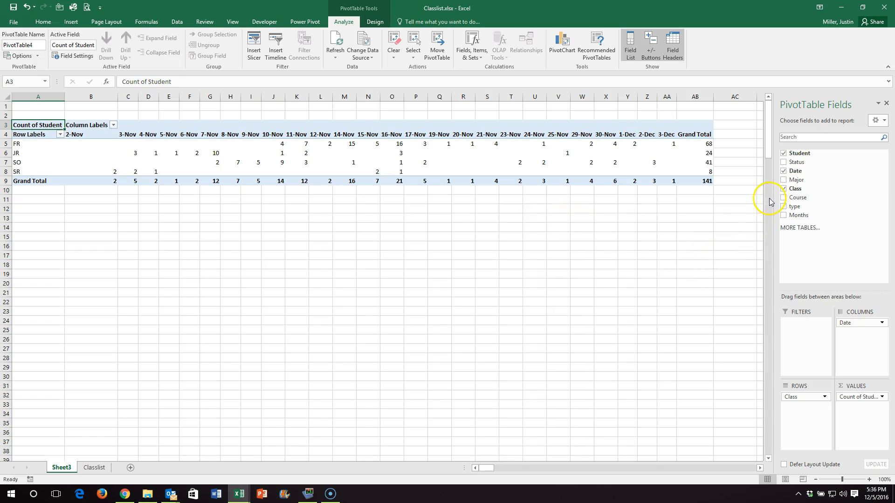